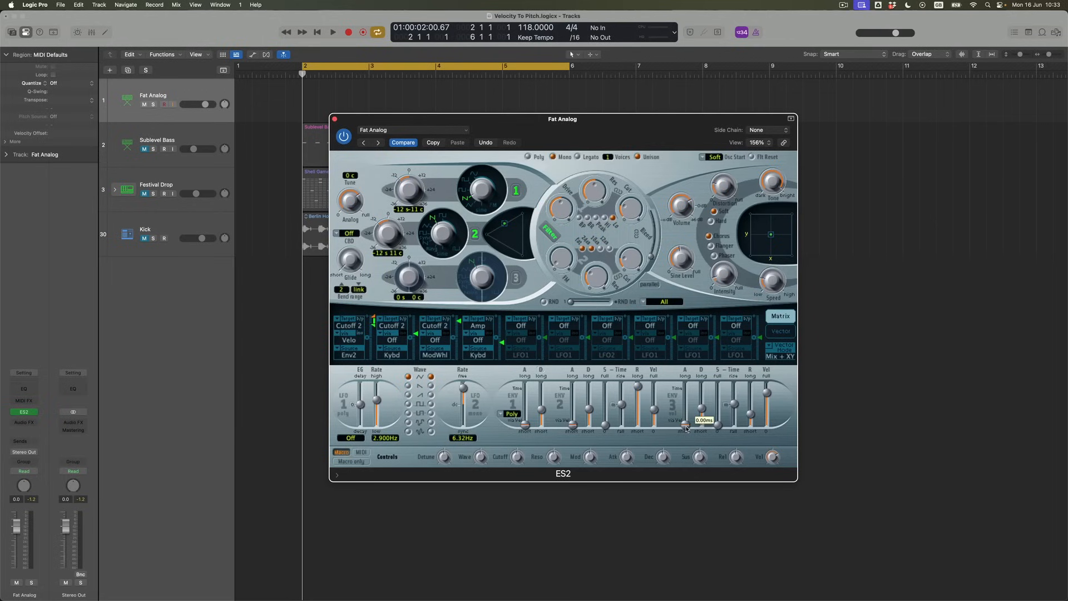
drag(687, 426, 686, 422)
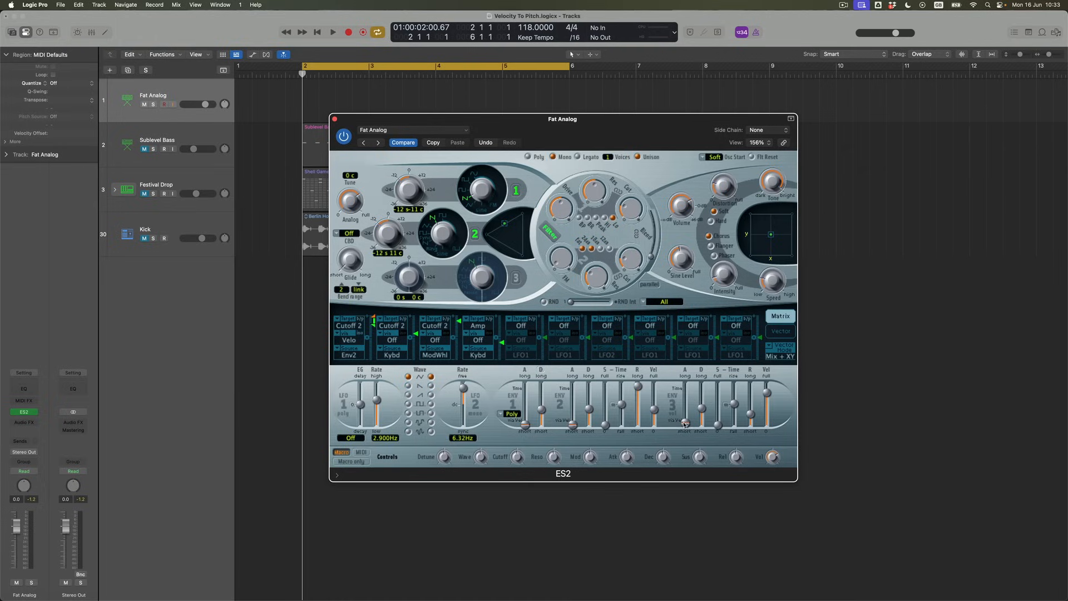
mouse_move(684, 426)
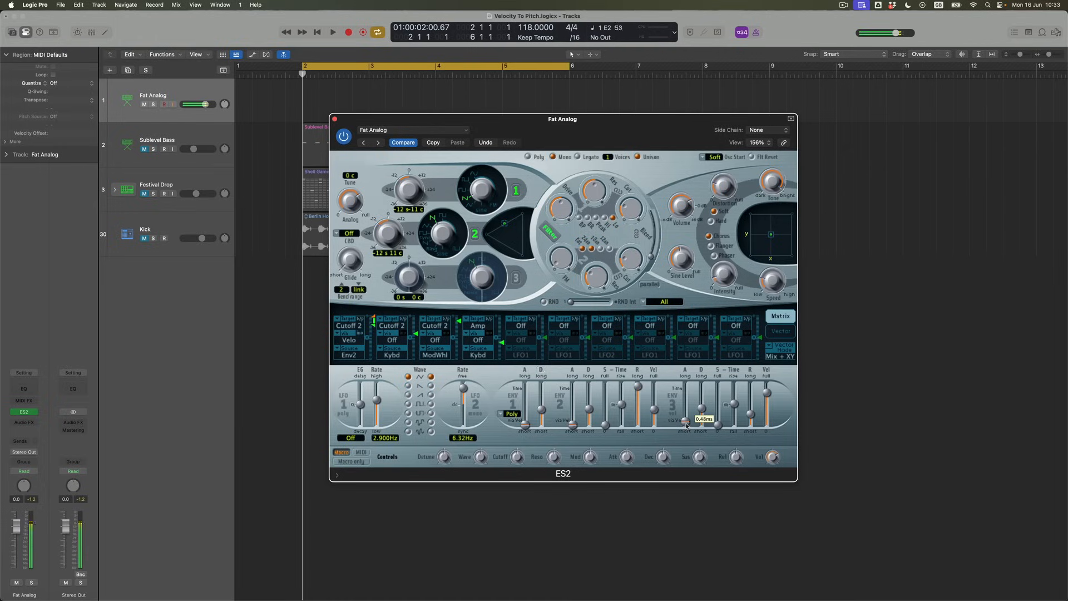
drag(684, 429, 685, 395)
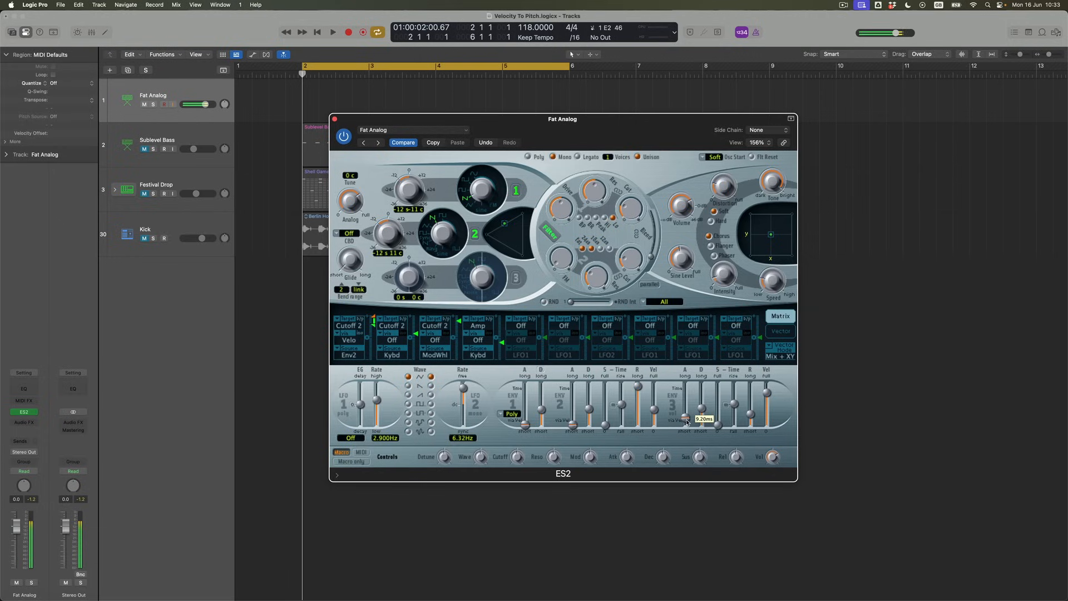
drag(684, 409, 685, 428)
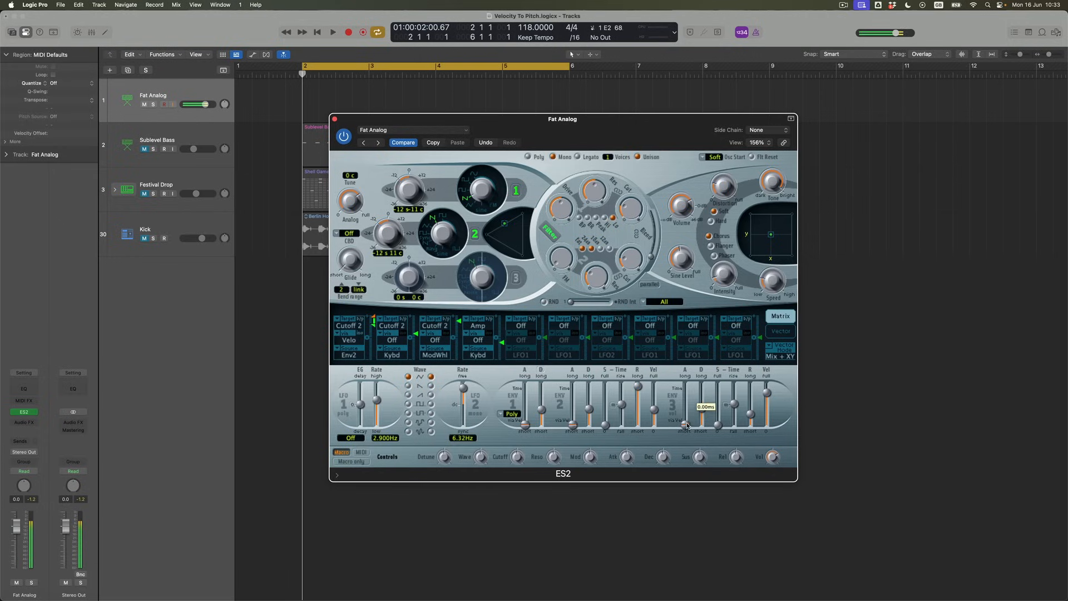